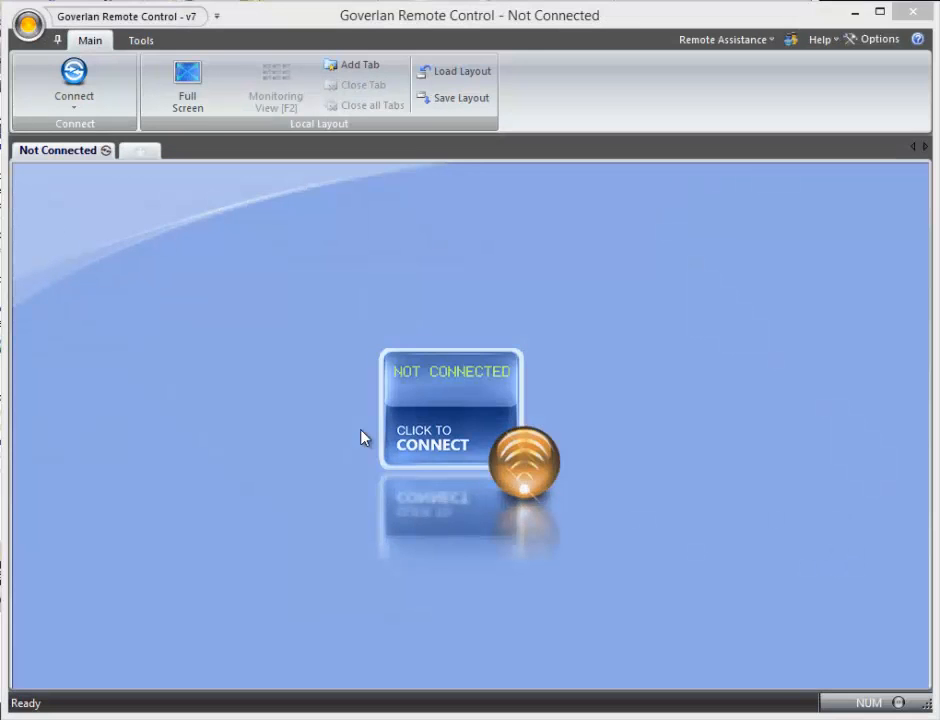
{"action": "mouse_move", "coordinate": [462, 413]}
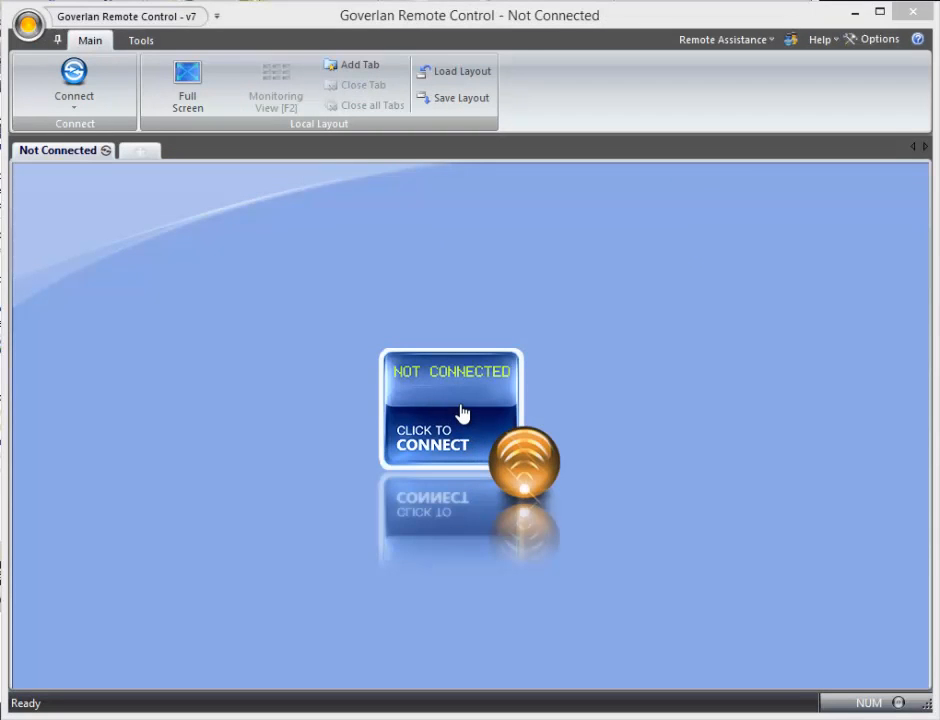
Step: Connect to workstation pjlab-7x64-1 and display its desktop in a session tab
{"action": "left_click", "coordinate": [450, 410]}
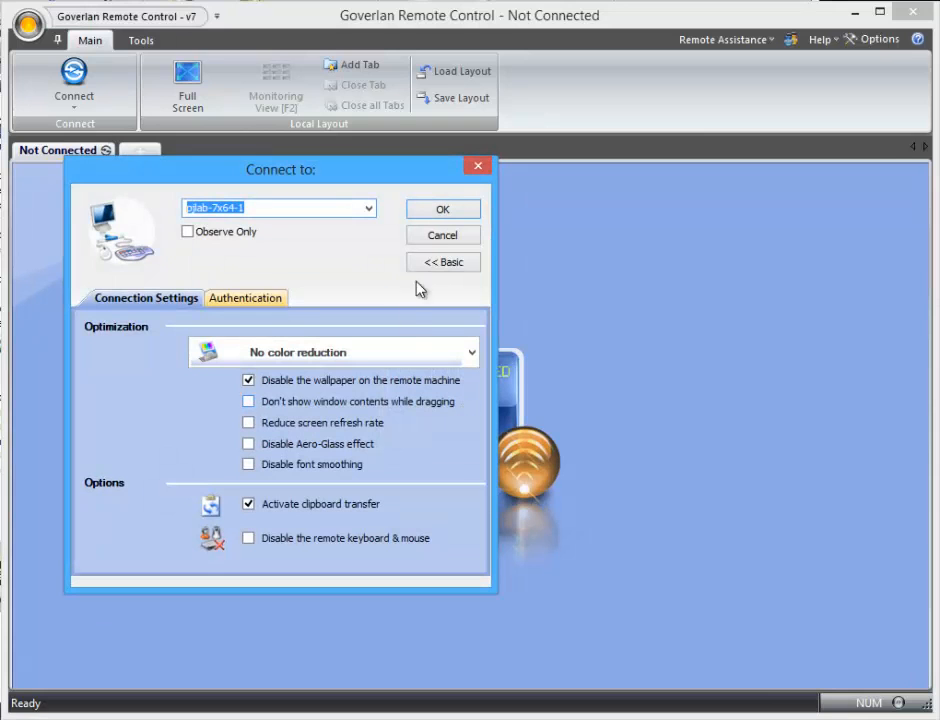
{"action": "left_click", "coordinate": [442, 209]}
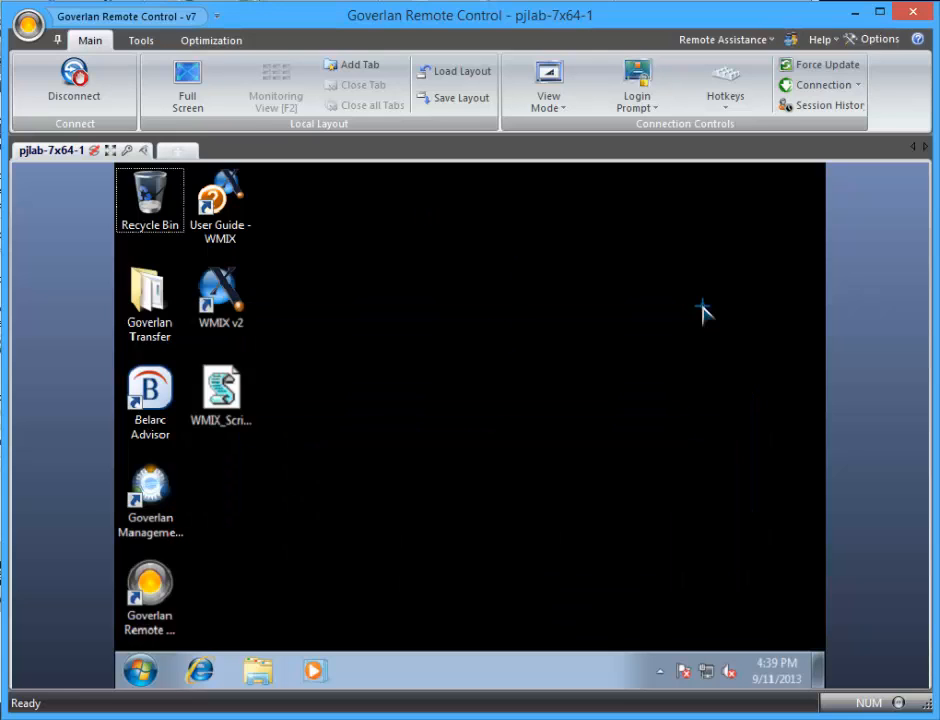
{"action": "mouse_move", "coordinate": [597, 397]}
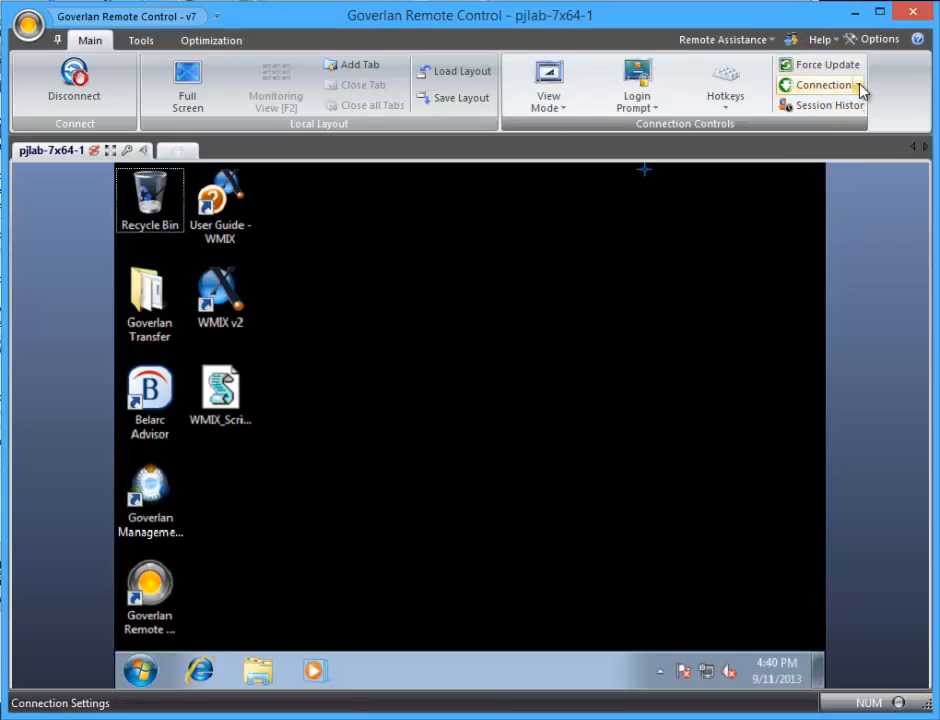
Step: Enable Administrative Mode from the Connection options to block the remote user's screen
{"action": "left_click", "coordinate": [820, 85]}
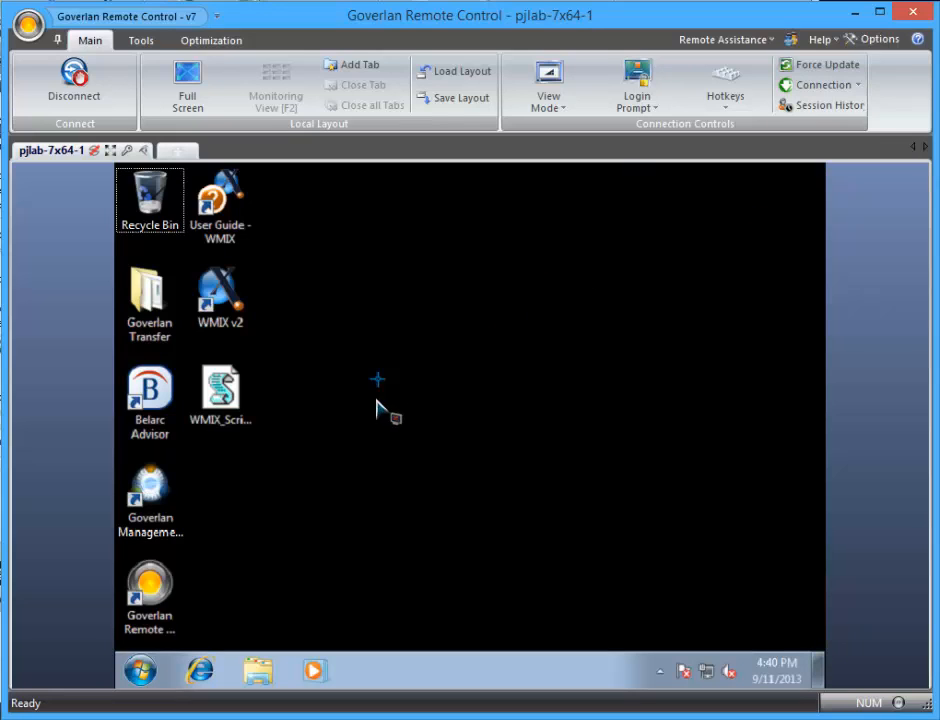
{"action": "mouse_move", "coordinate": [448, 435]}
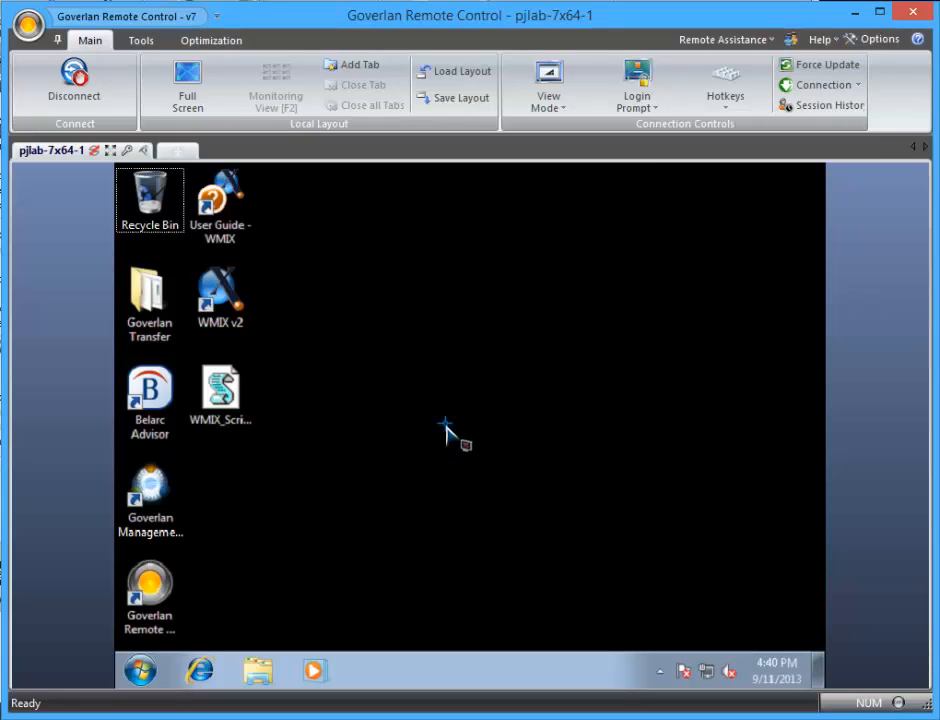
{"action": "left_click", "coordinate": [149, 290]}
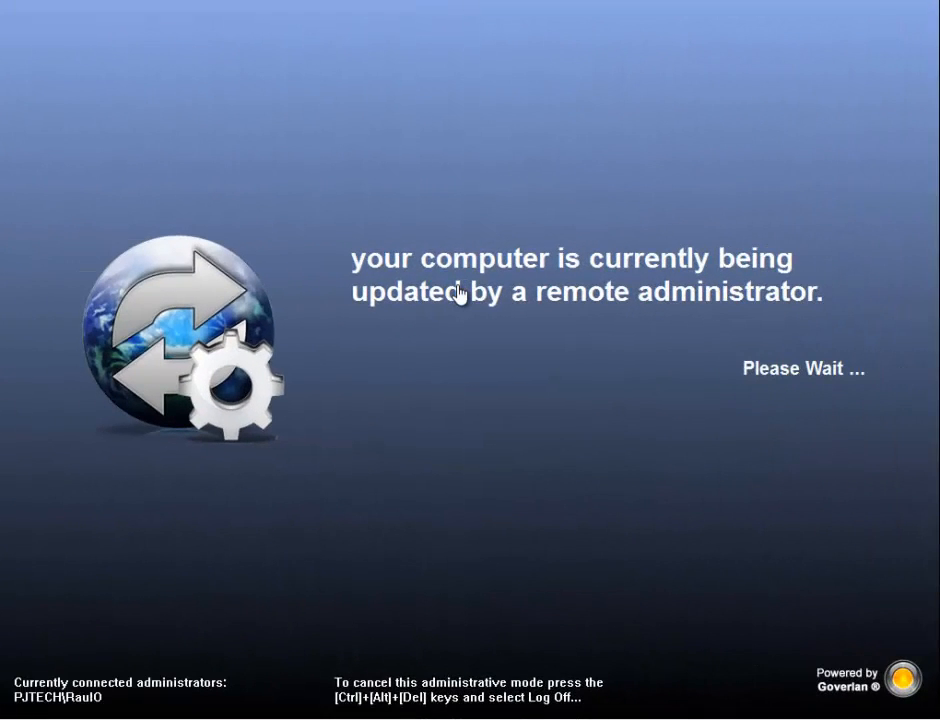
{"action": "mouse_move", "coordinate": [475, 371]}
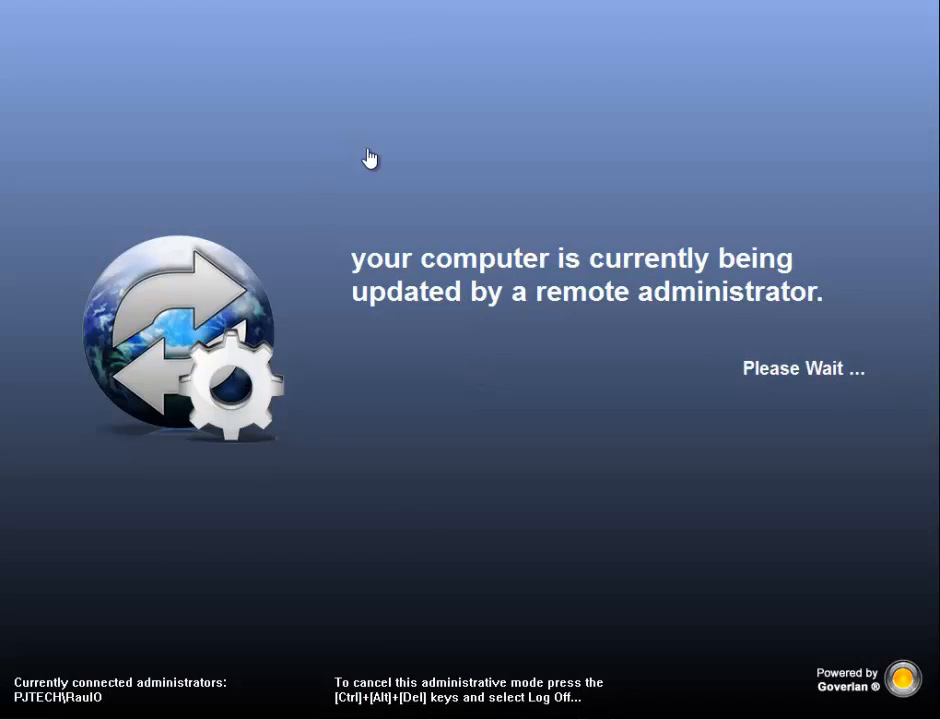
{"action": "mouse_move", "coordinate": [453, 537]}
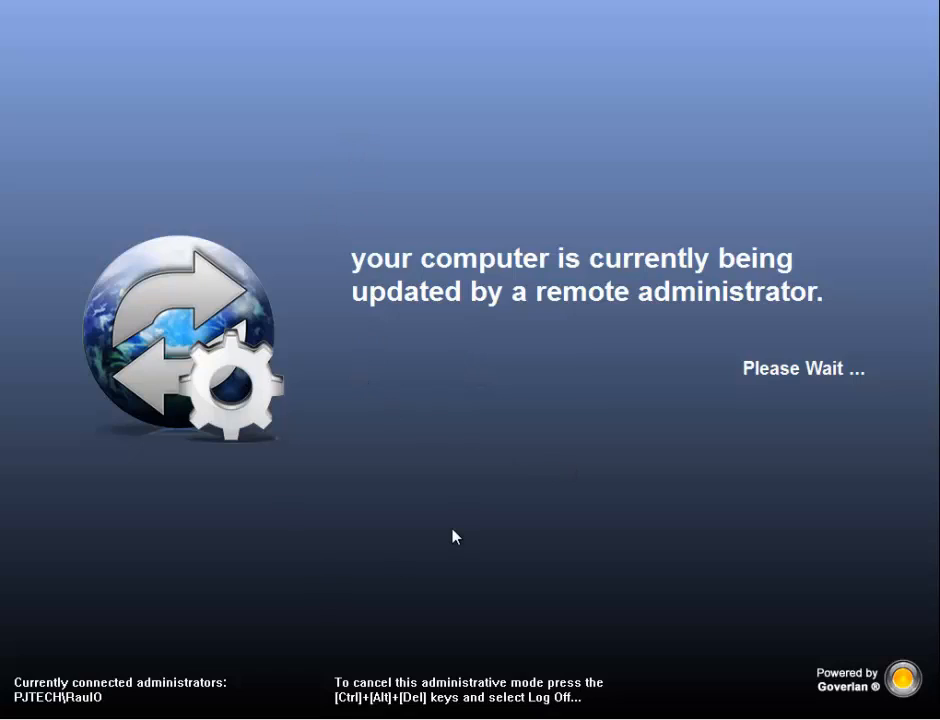
{"action": "mouse_move", "coordinate": [828, 424]}
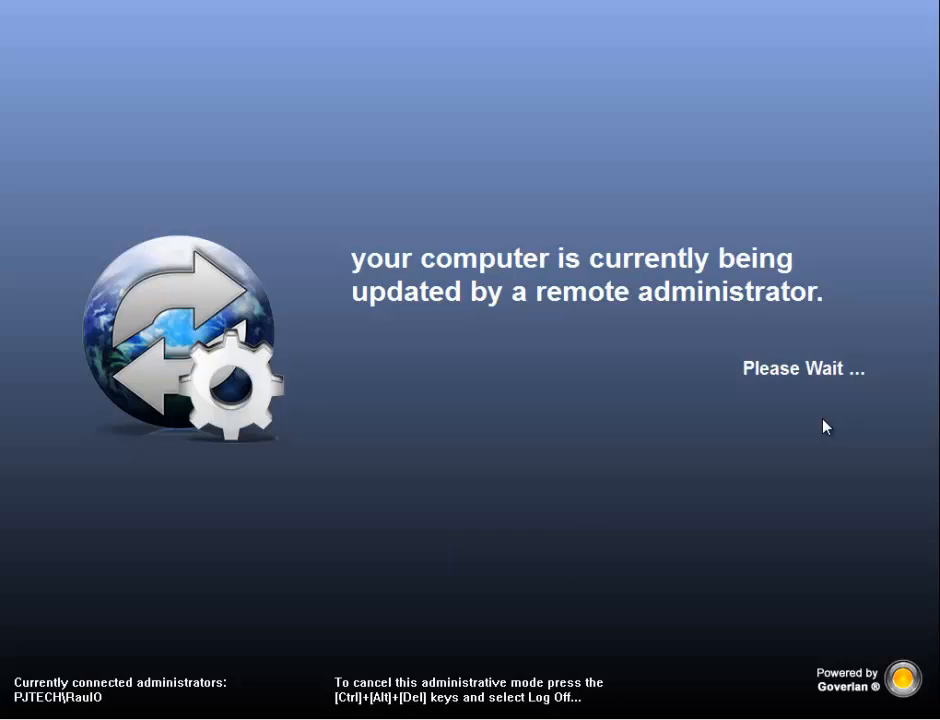
{"action": "mouse_move", "coordinate": [814, 427]}
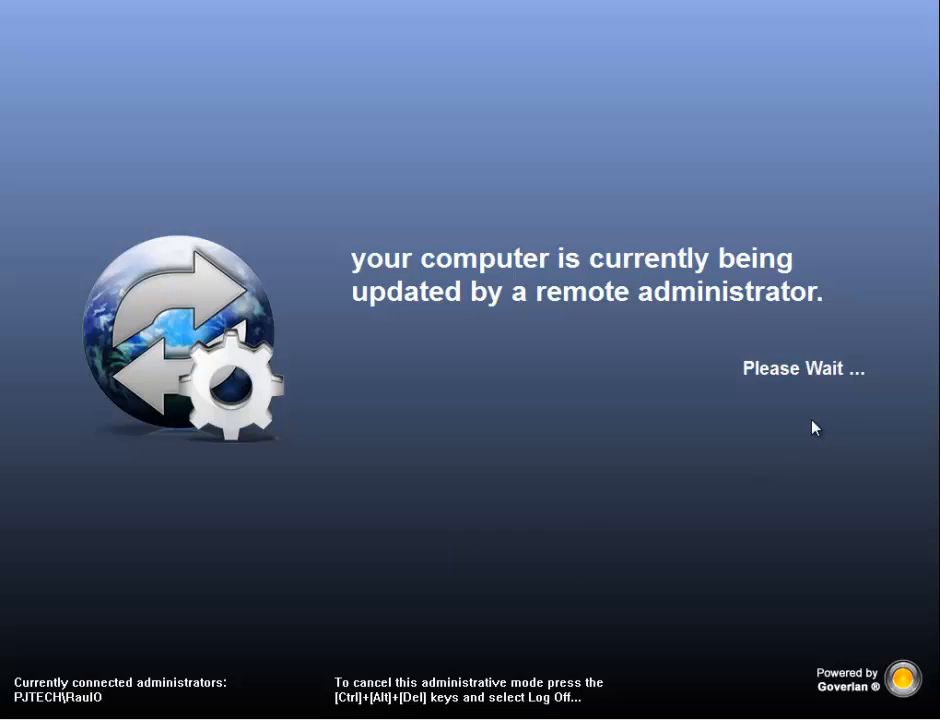
{"action": "mouse_move", "coordinate": [818, 326]}
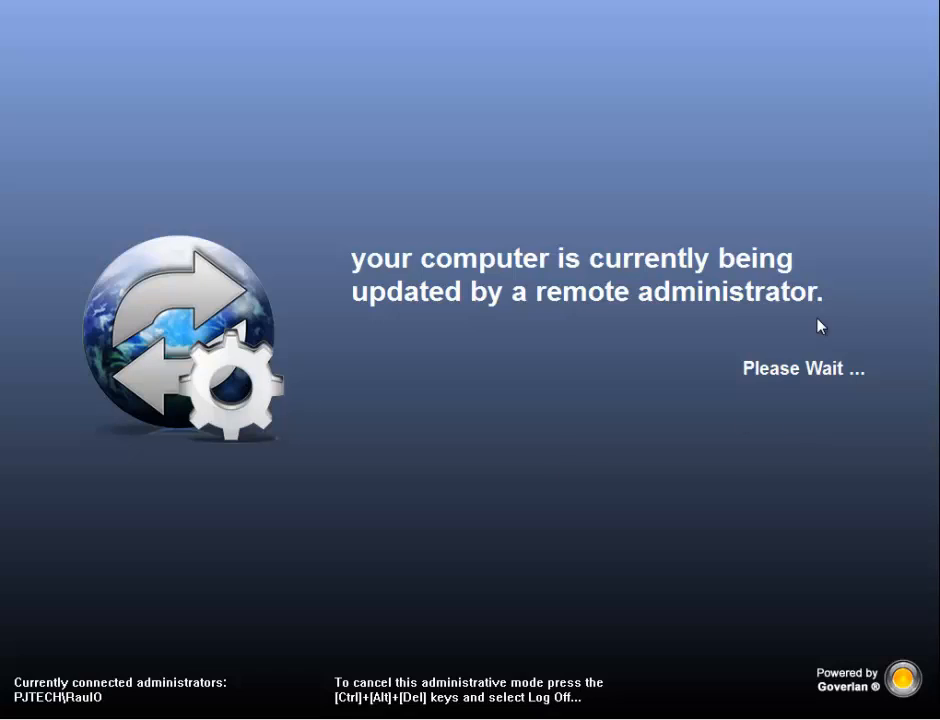
{"action": "mouse_move", "coordinate": [818, 337]}
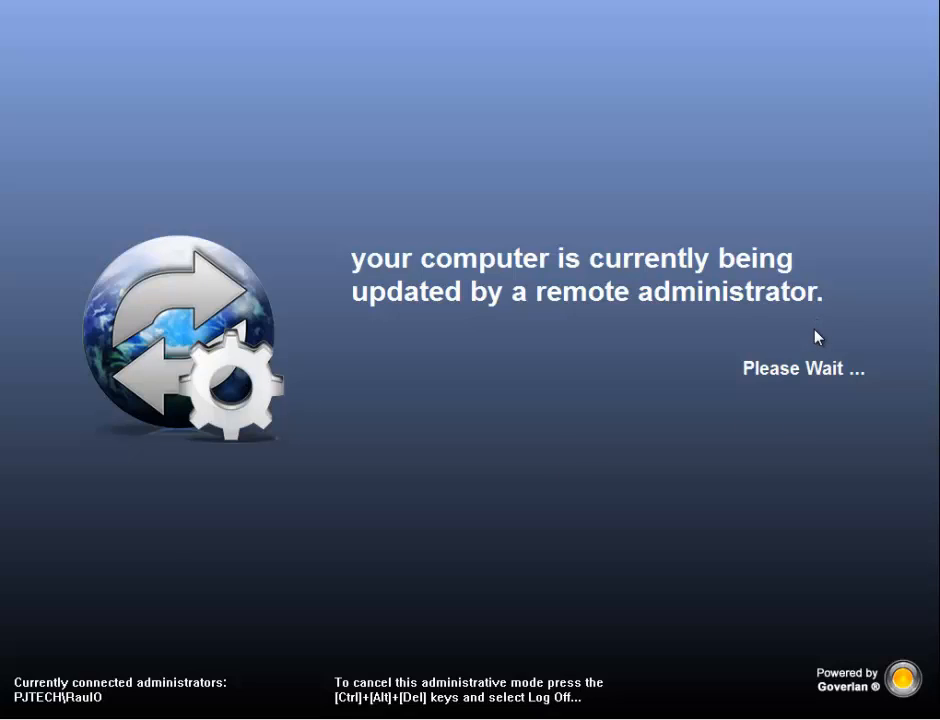
{"action": "mouse_move", "coordinate": [533, 320]}
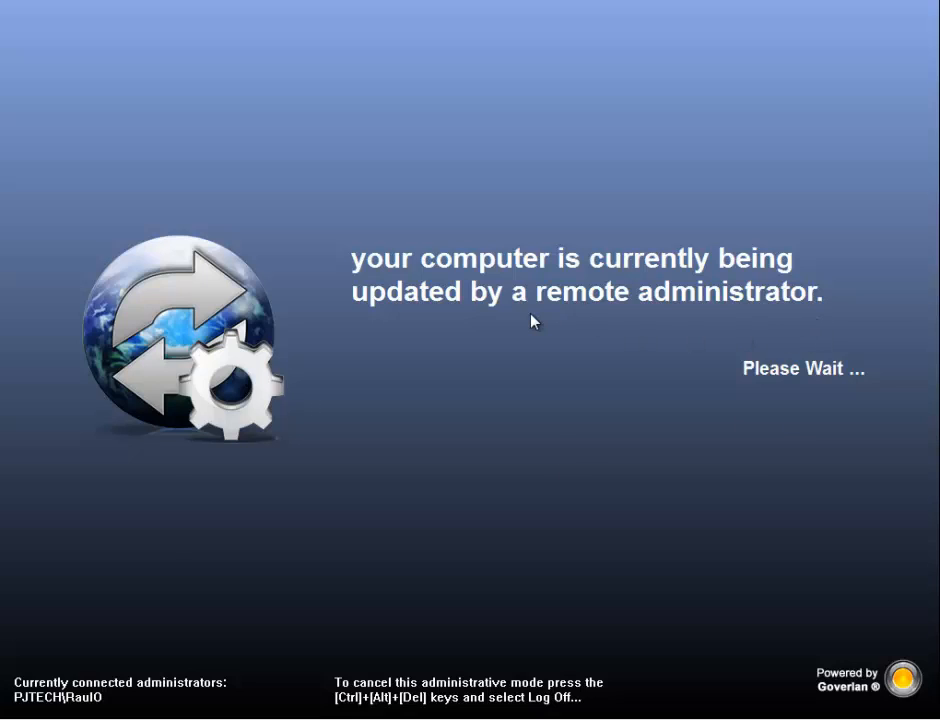
{"action": "mouse_move", "coordinate": [203, 281]}
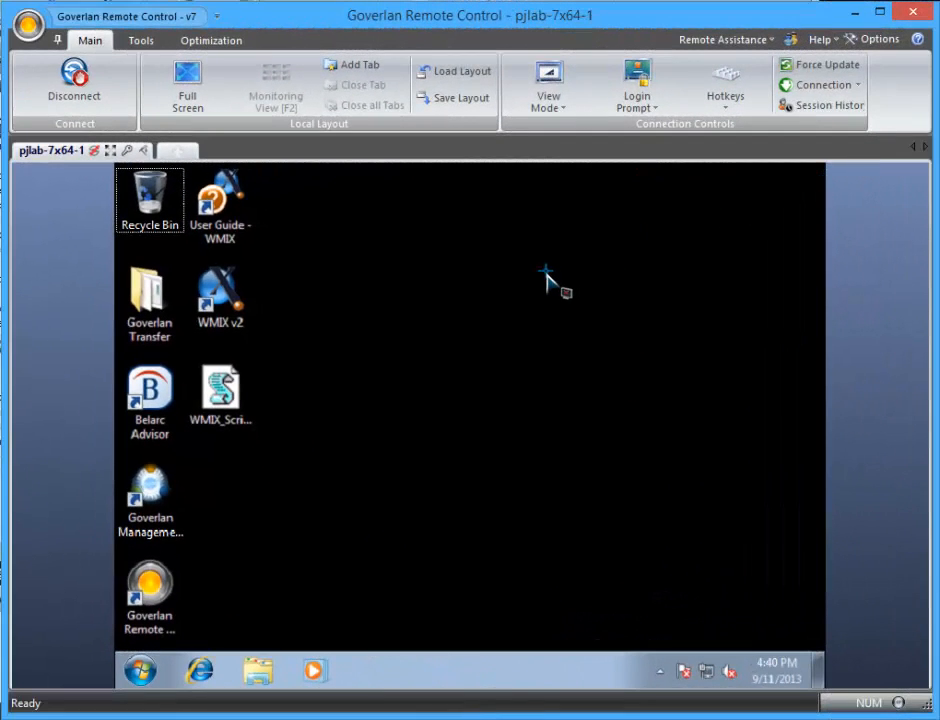
{"action": "mouse_move", "coordinate": [445, 428]}
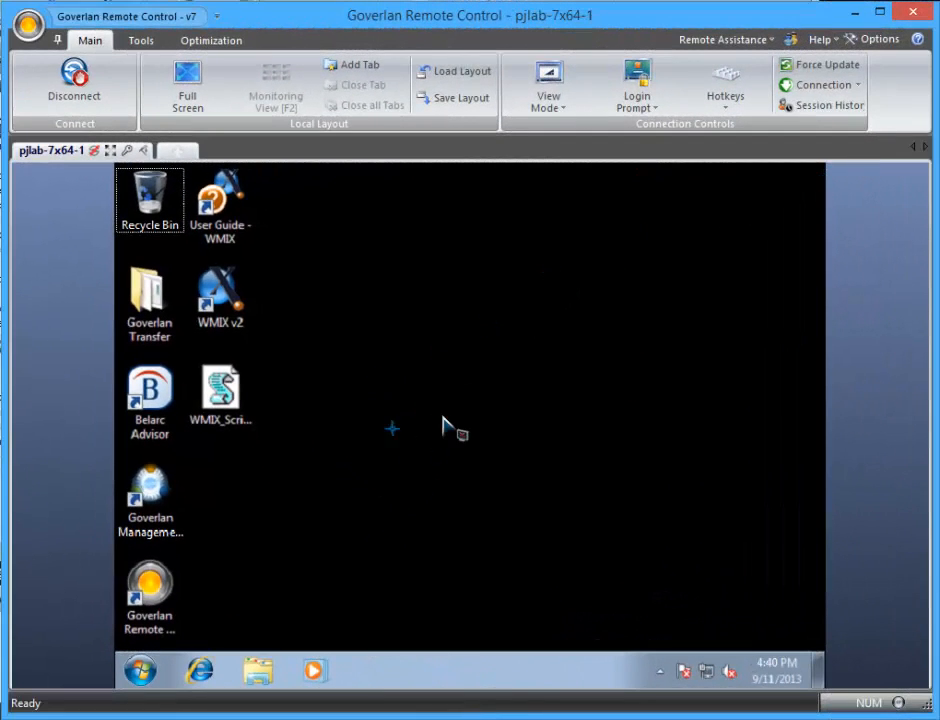
{"action": "mouse_move", "coordinate": [447, 435]}
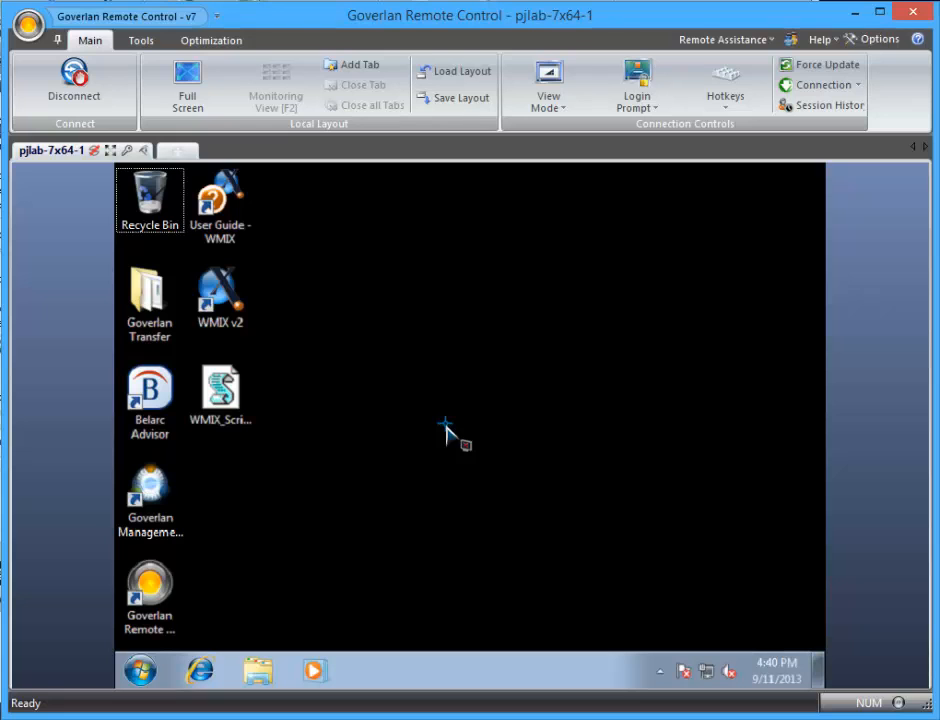